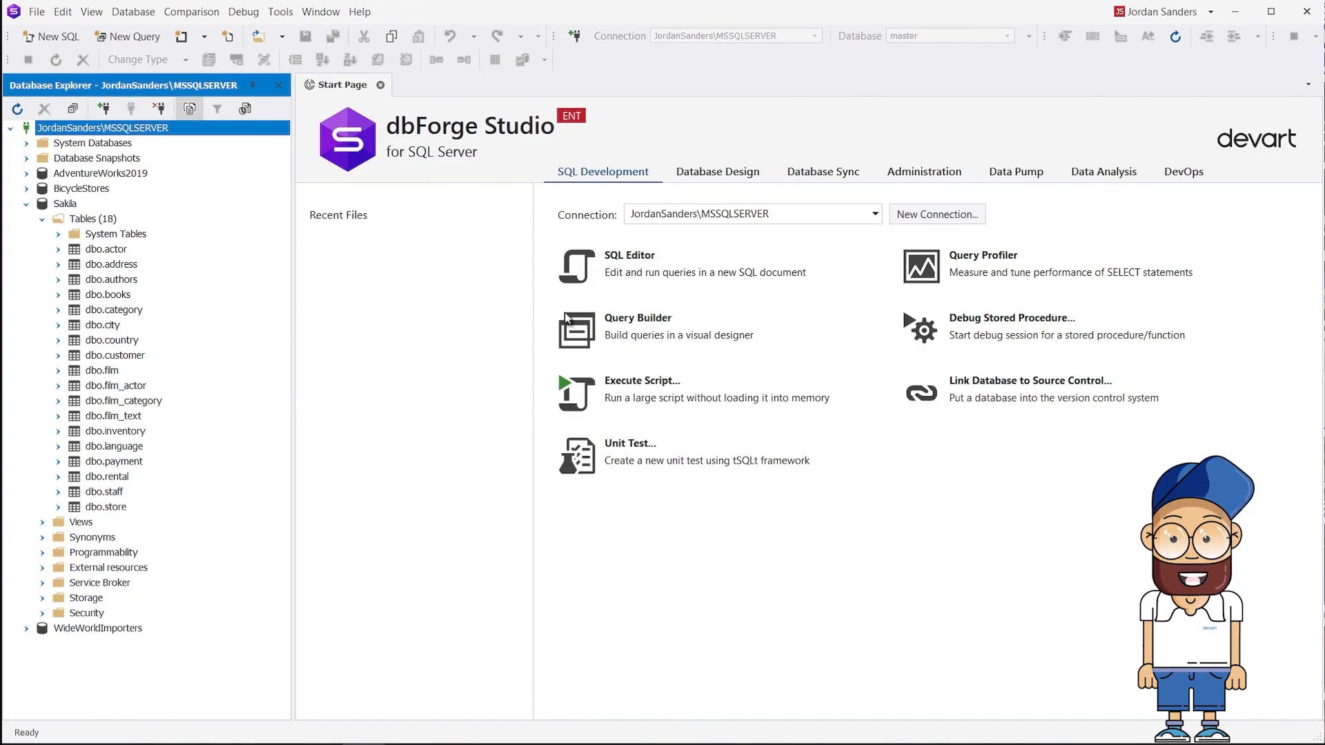
- Create a new database diagram document via File > New > Database Diagram
click(36, 11)
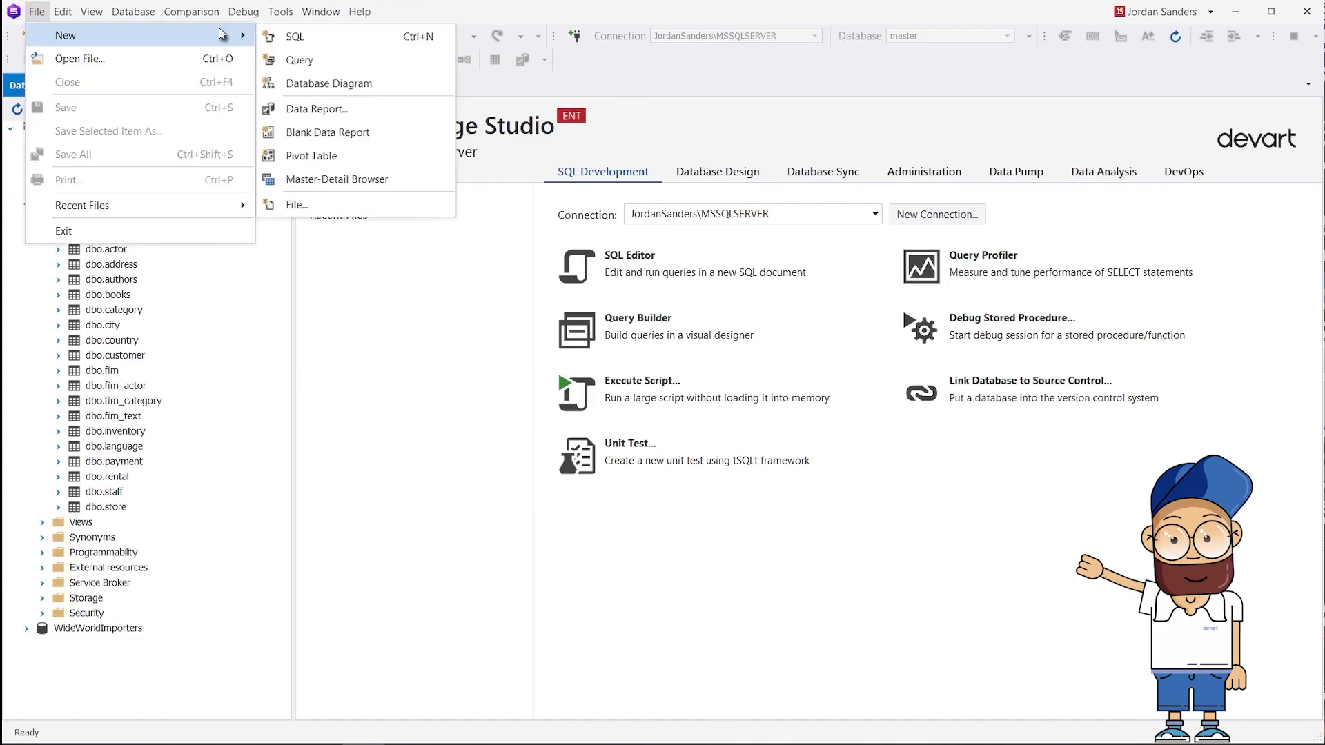
click(328, 83)
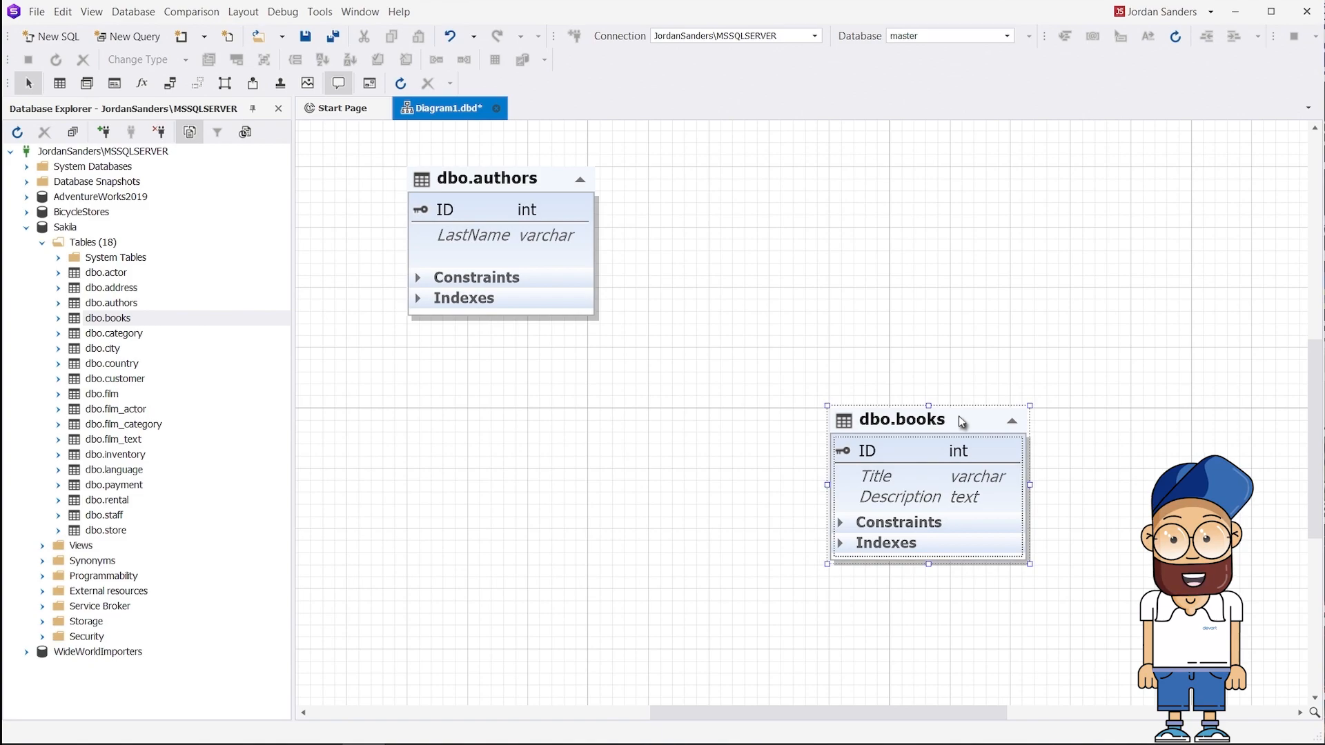
- Add a new table from the diagram's context menu and name it books_authors
right_click(345, 415)
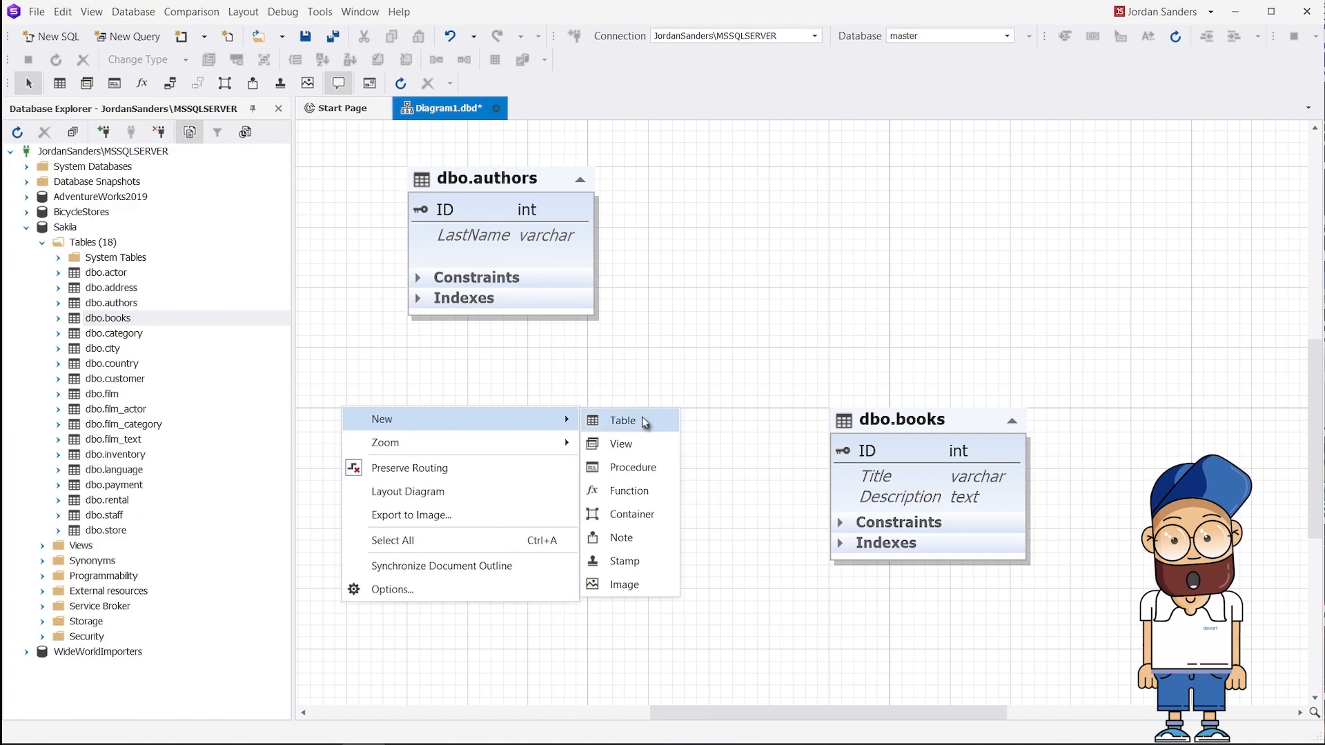
click(622, 419)
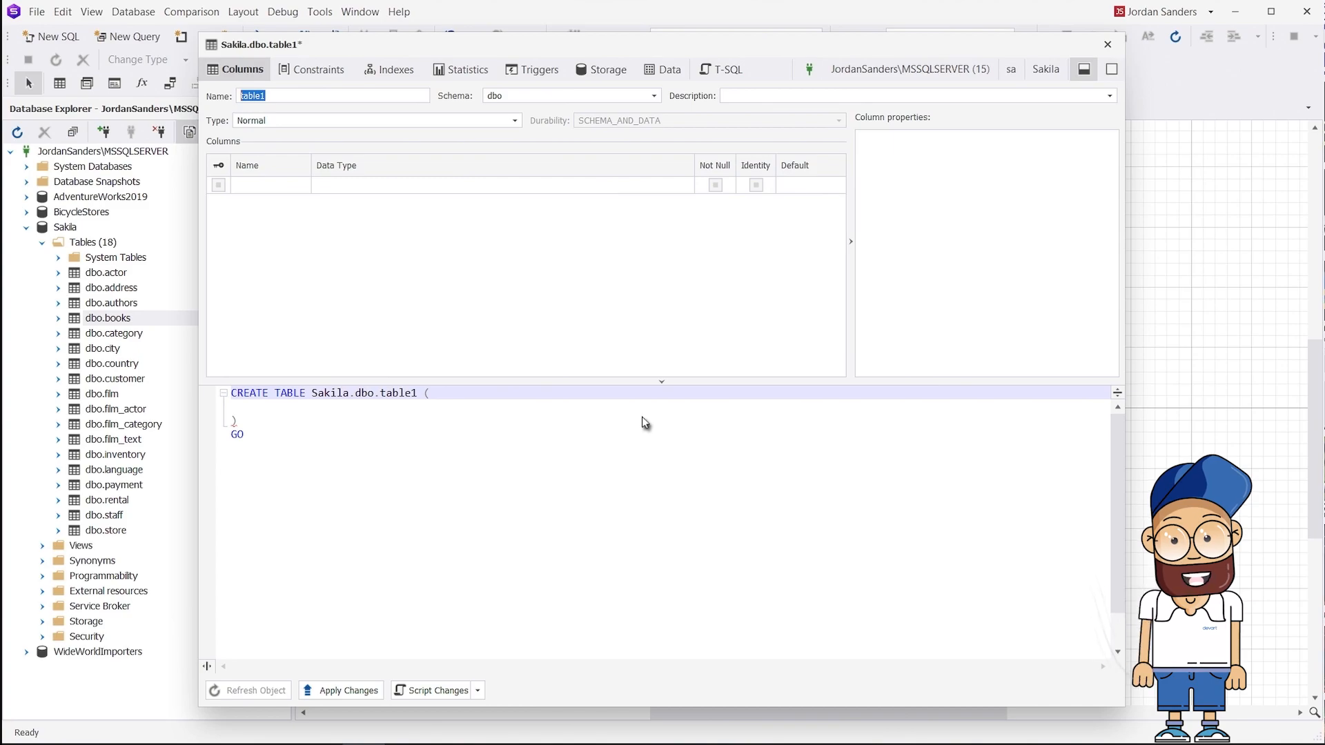
text(books_autho)
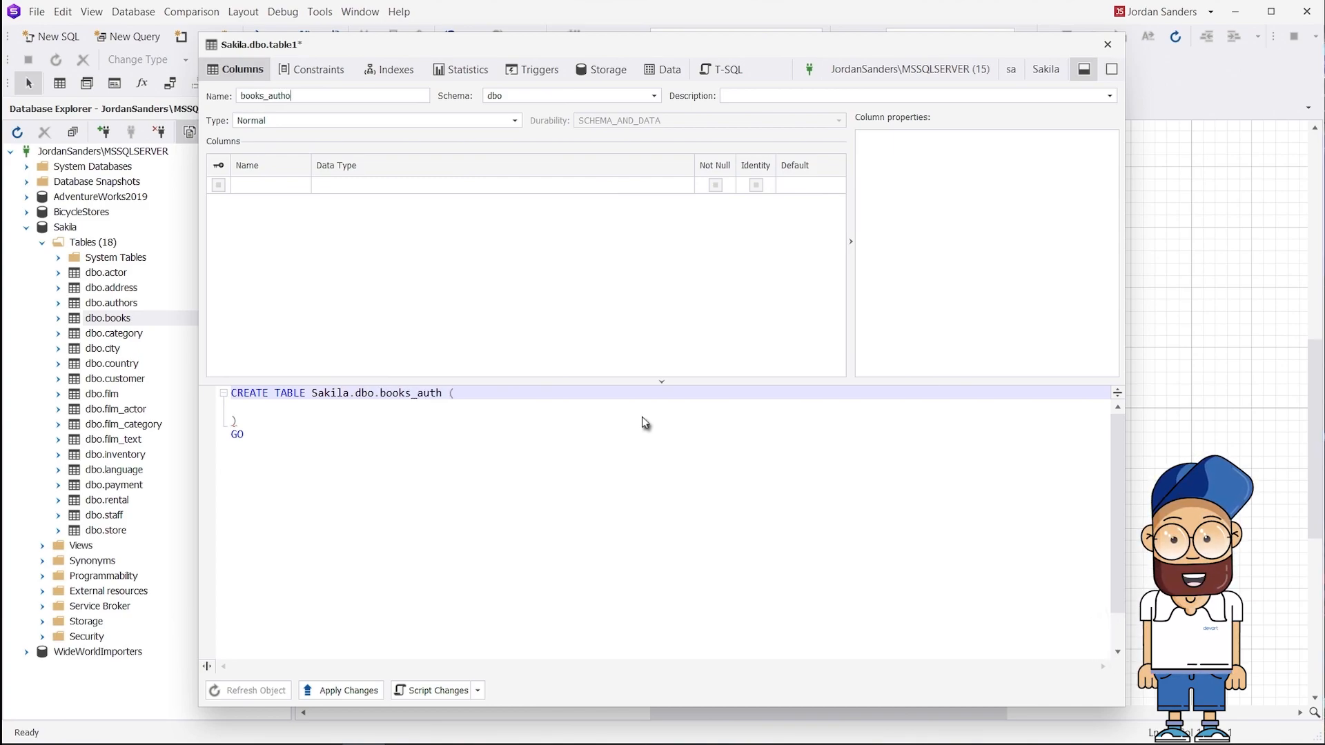
text(rs)
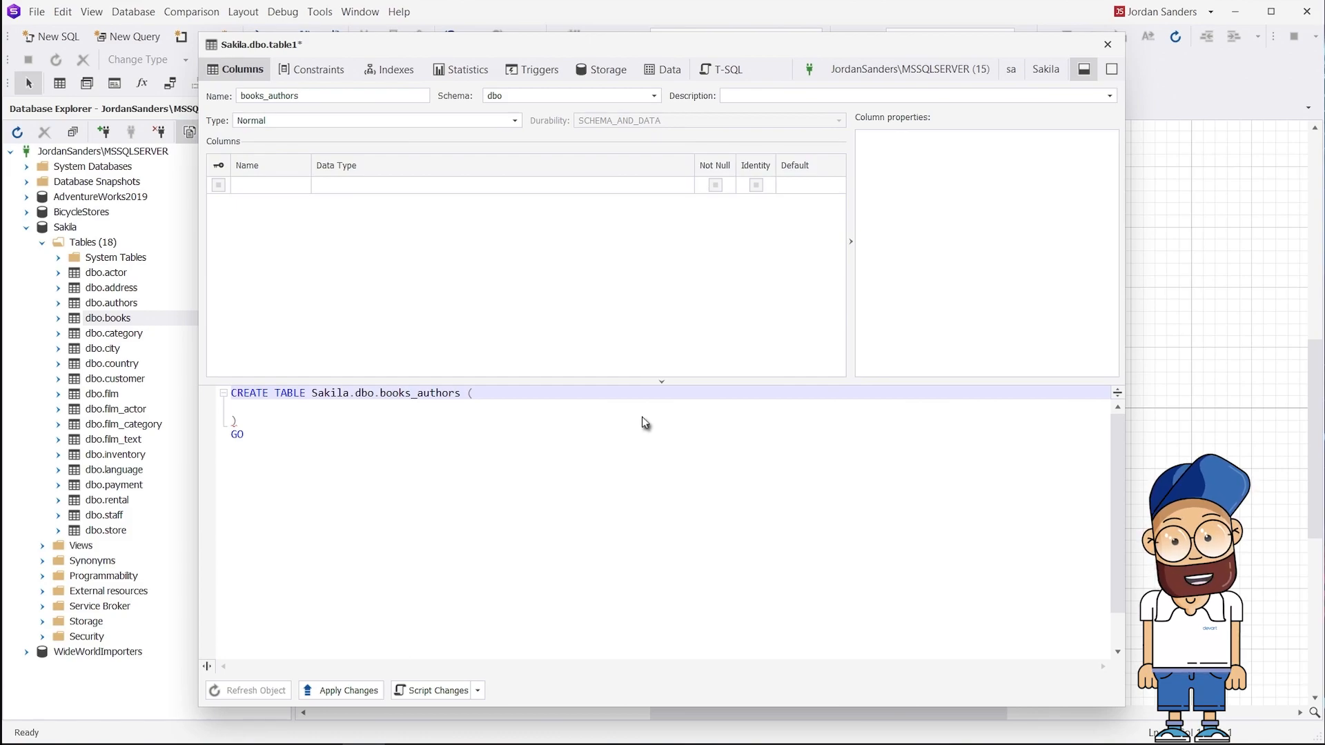
text(b)
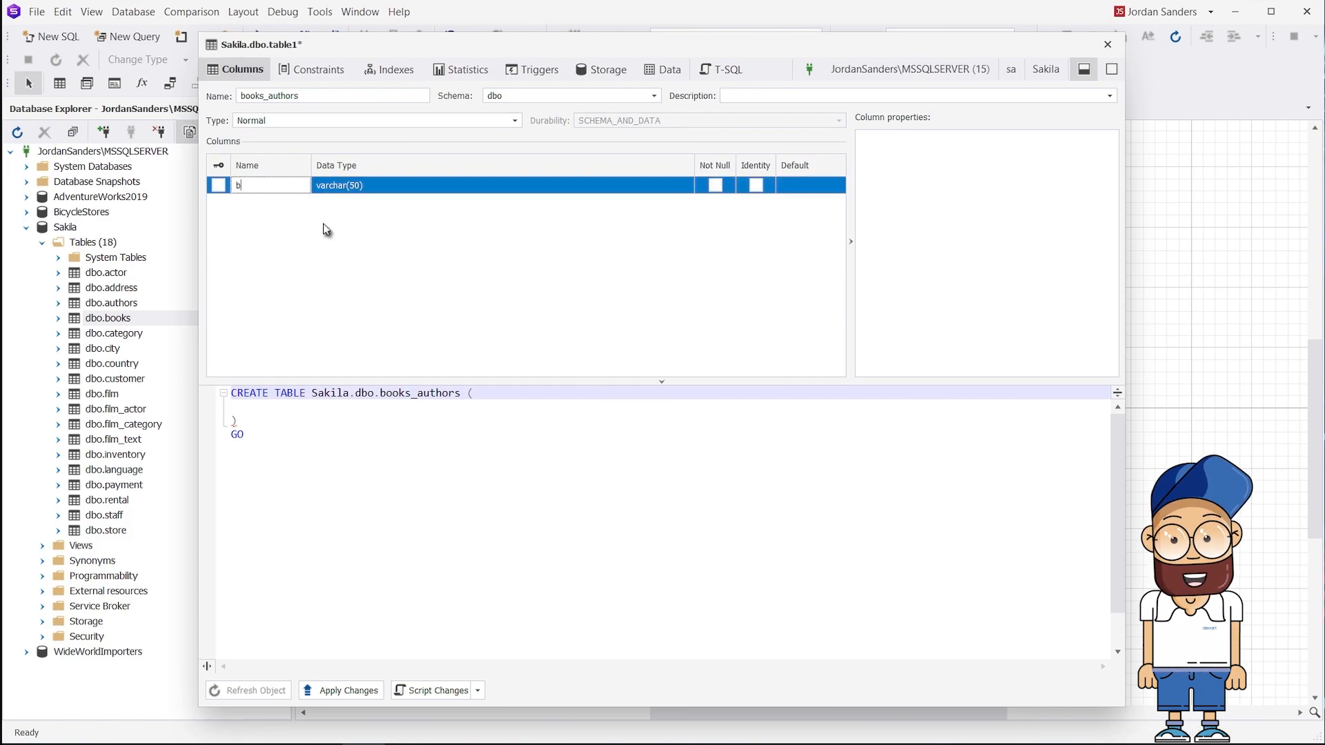
- Define int columns books_ID and authors_ID, both set to Not Null
text(books_ID)
text(authors_ID)
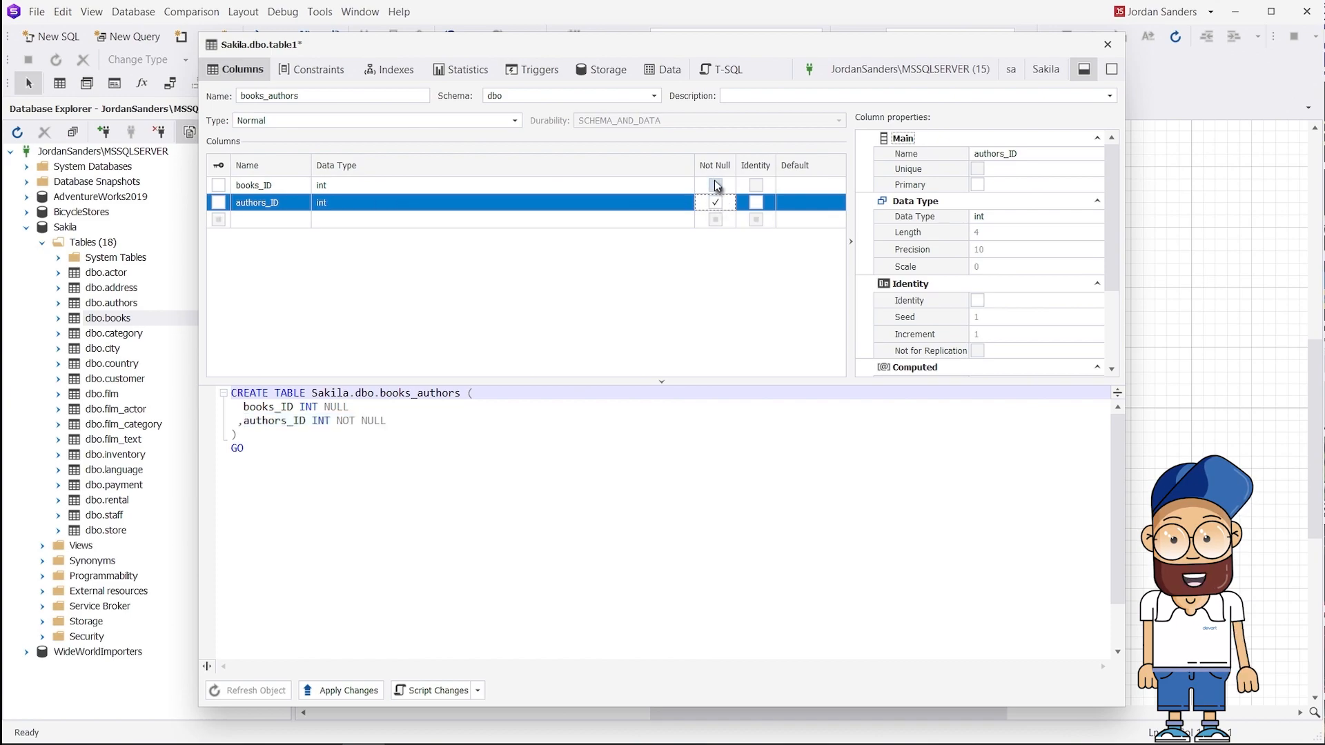
click(715, 185)
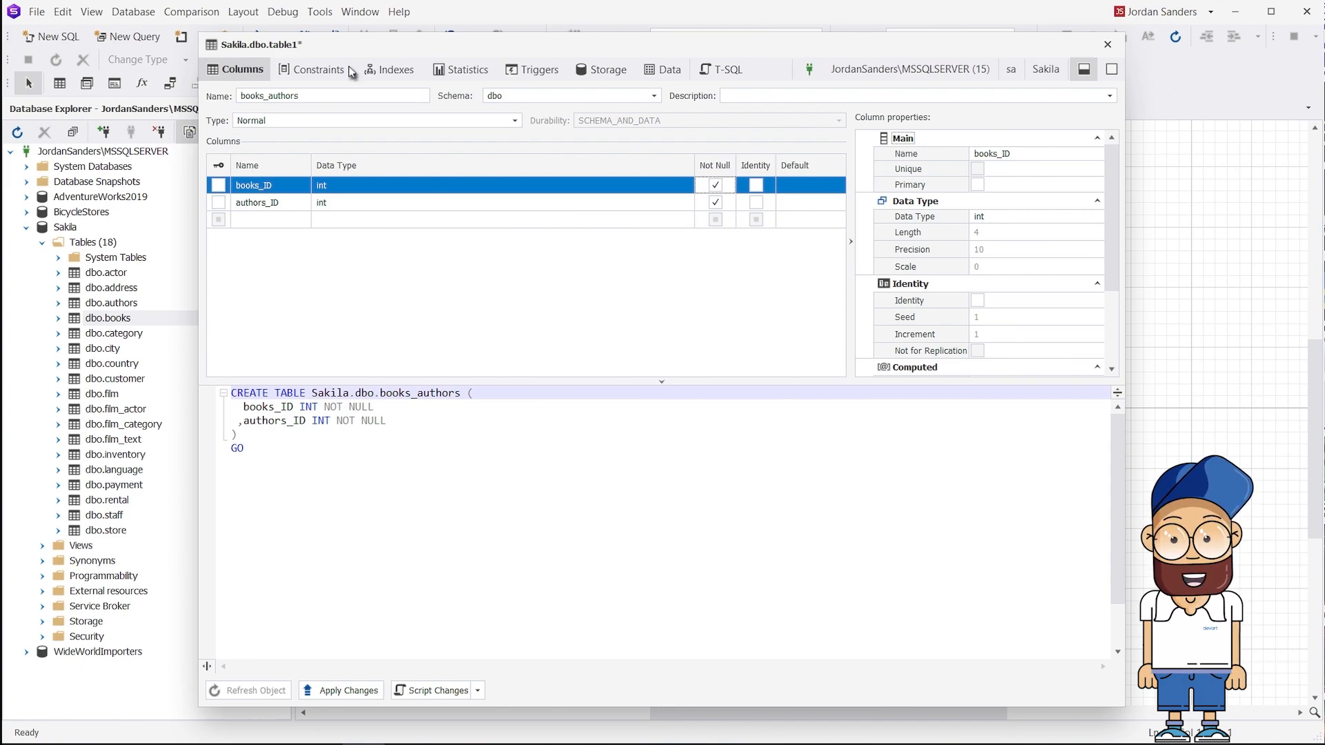
- Set PK_books_authors on books_ID and authors_ID, apply changes and close the editor
click(319, 69)
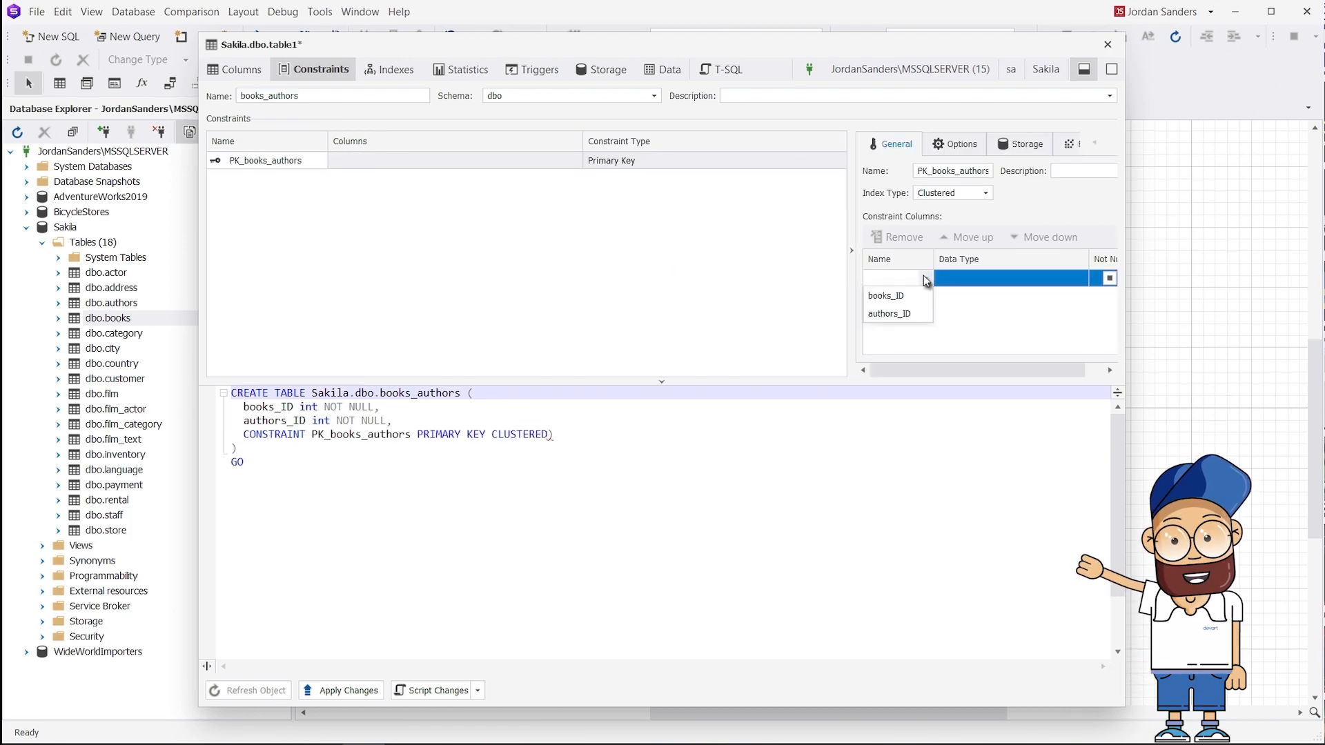
click(886, 295)
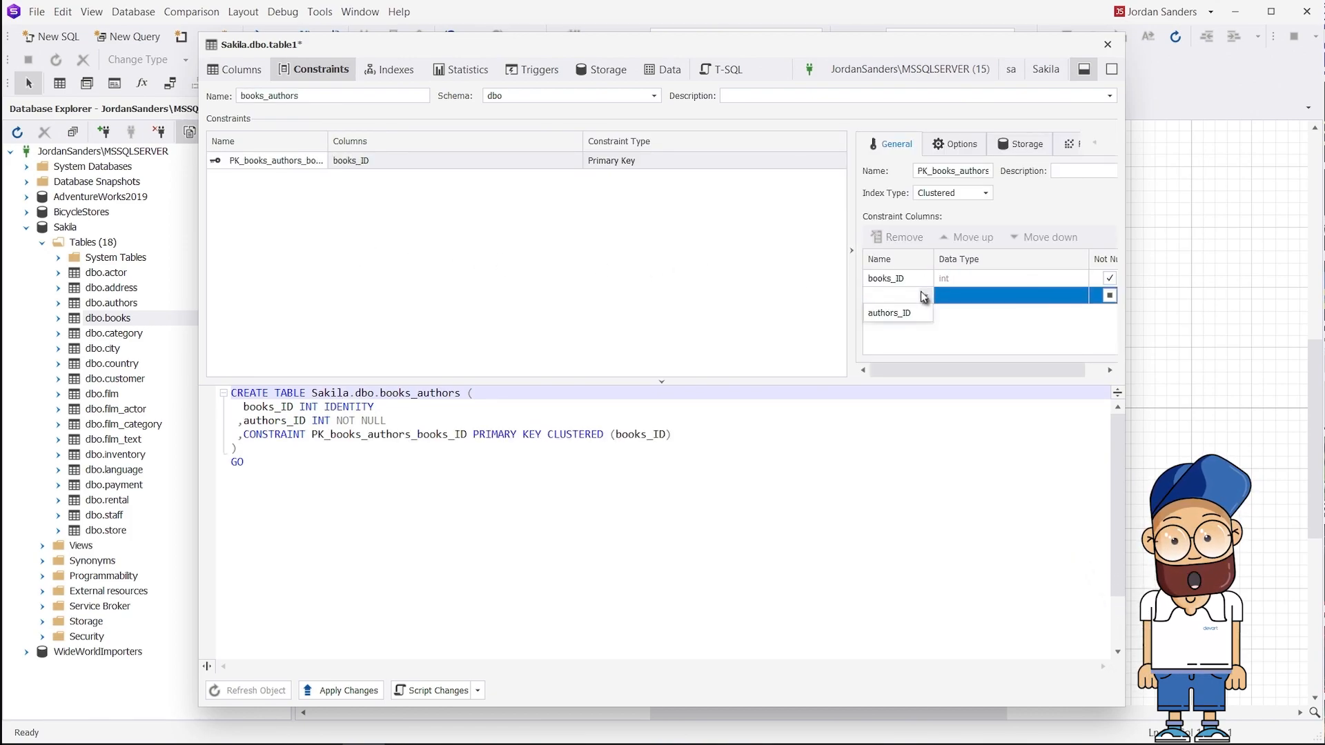
click(887, 313)
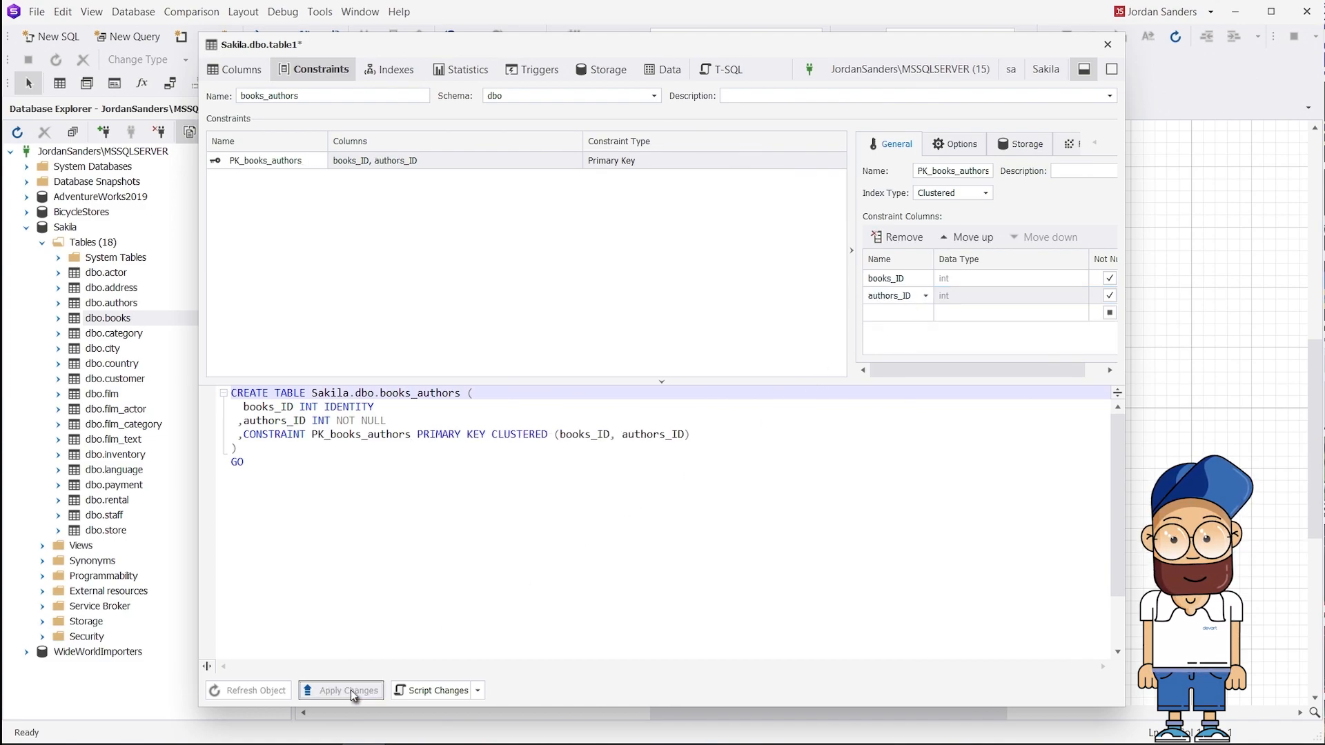
click(348, 690)
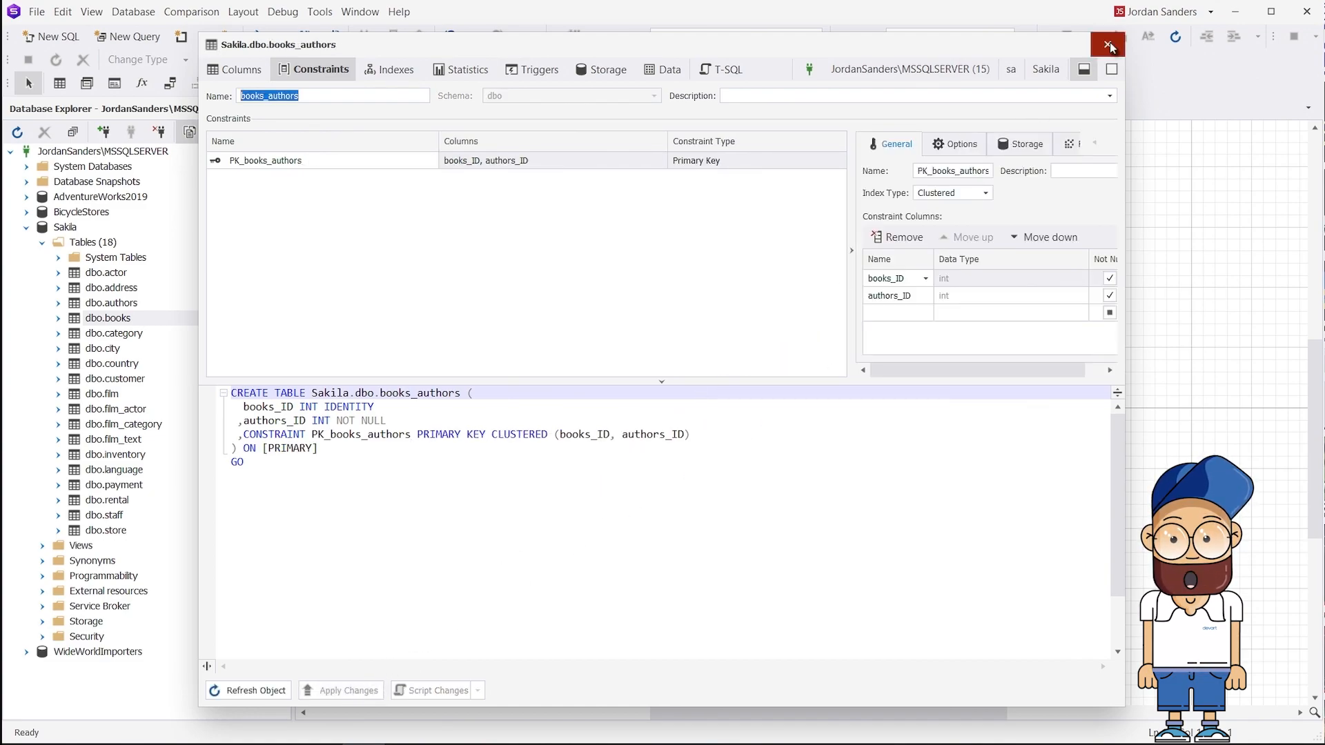
click(1109, 47)
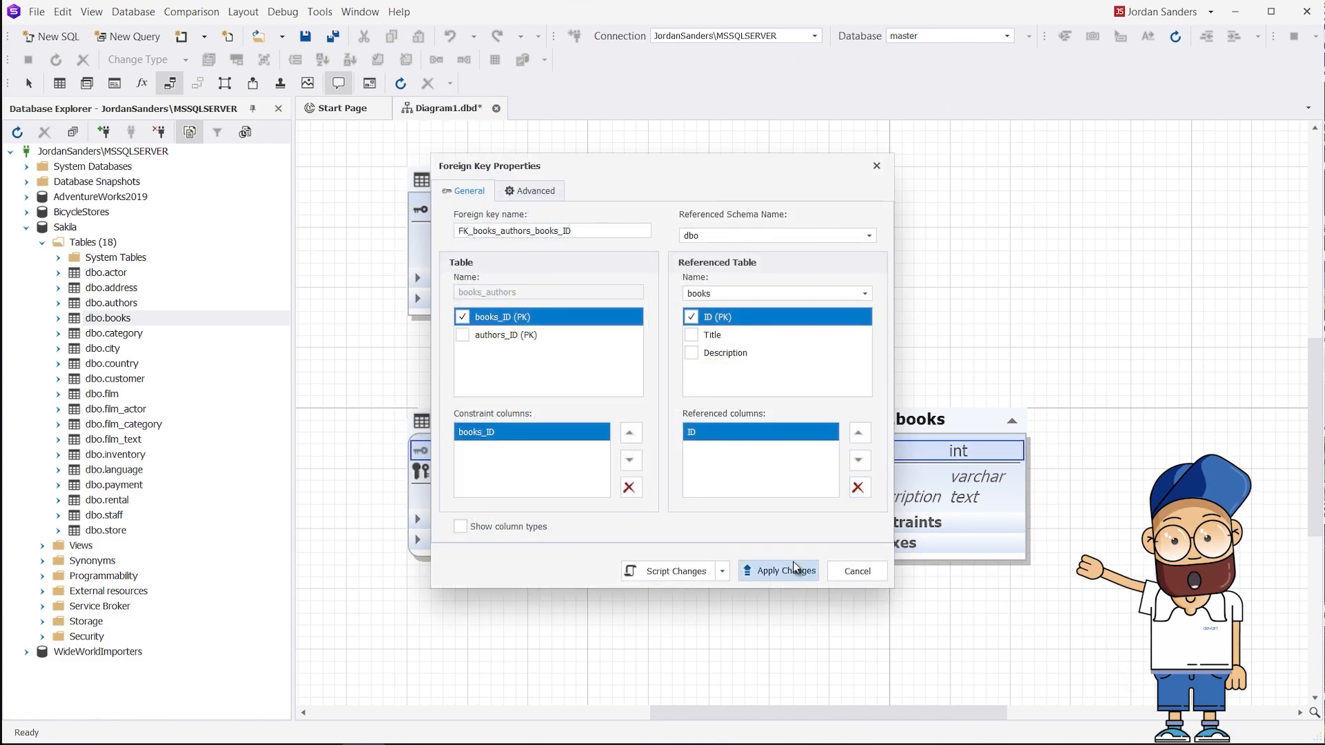
- Apply the foreign keys authors_ID → dbo.authors.ID and books_ID → dbo.books.ID
click(779, 570)
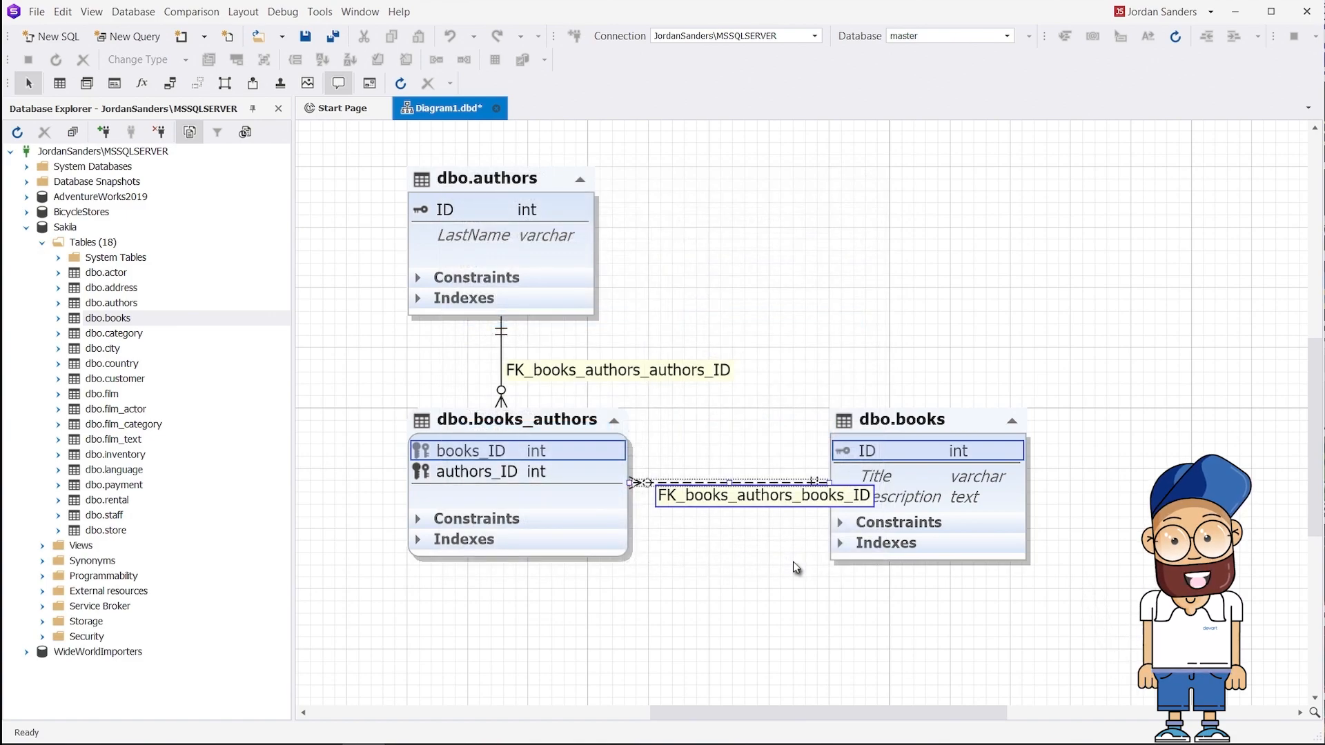